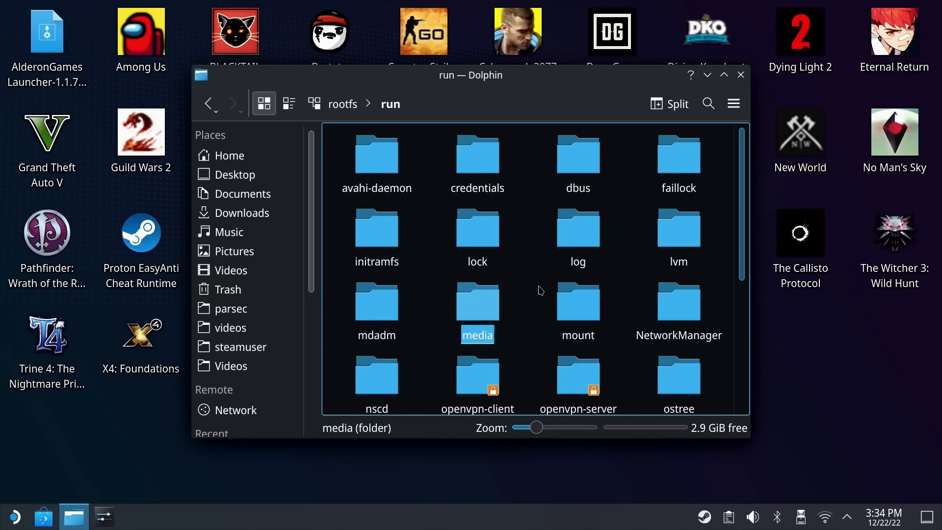
pyautogui.moveTo(477, 300)
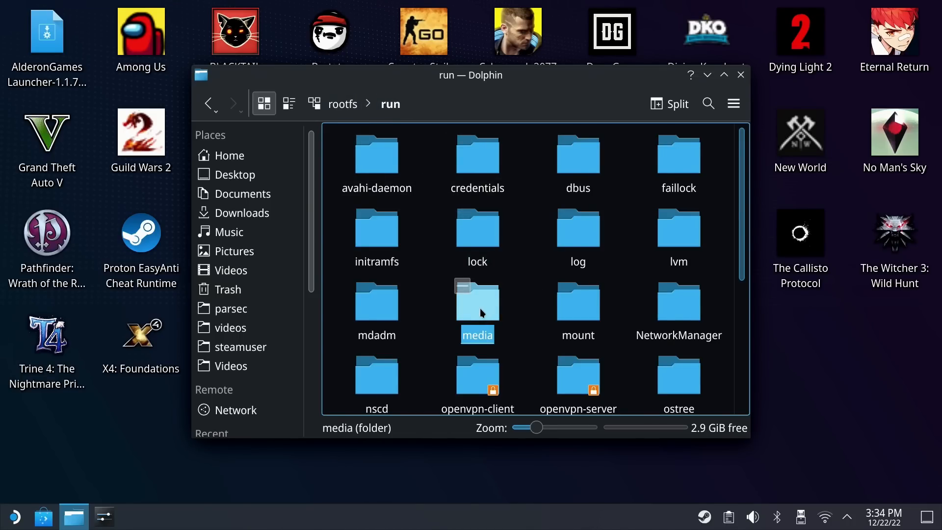
# - Browse in Dolphin through media, deck and UEFI_NTFS into the EFI folder
pyautogui.doubleClick(476, 299)
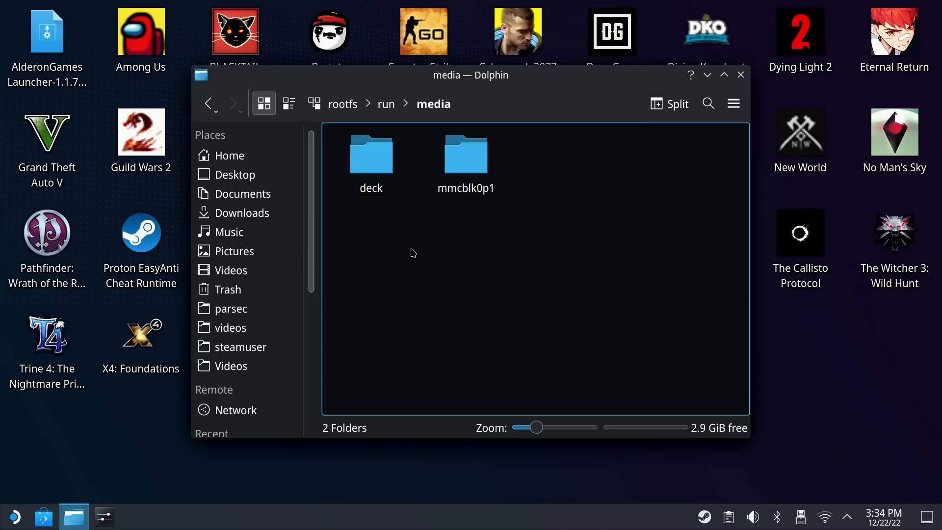
pyautogui.doubleClick(371, 154)
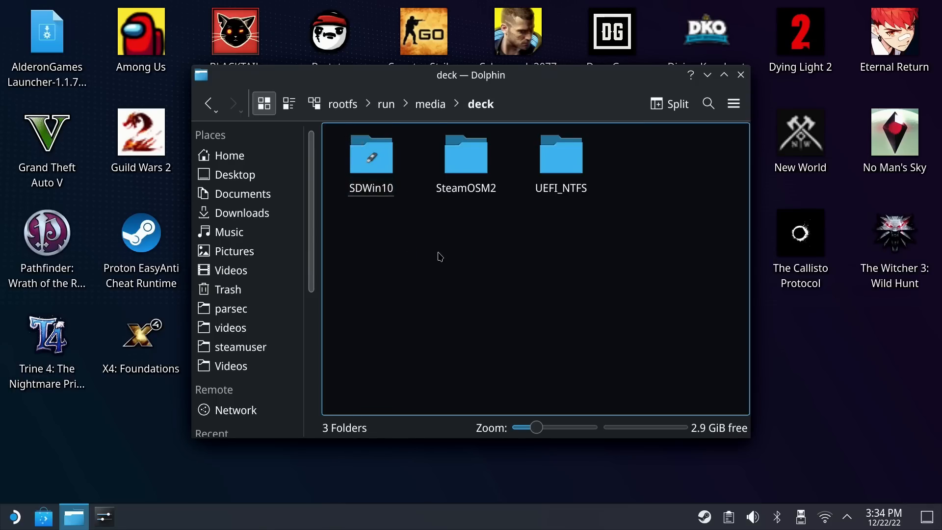
pyautogui.moveTo(592, 170)
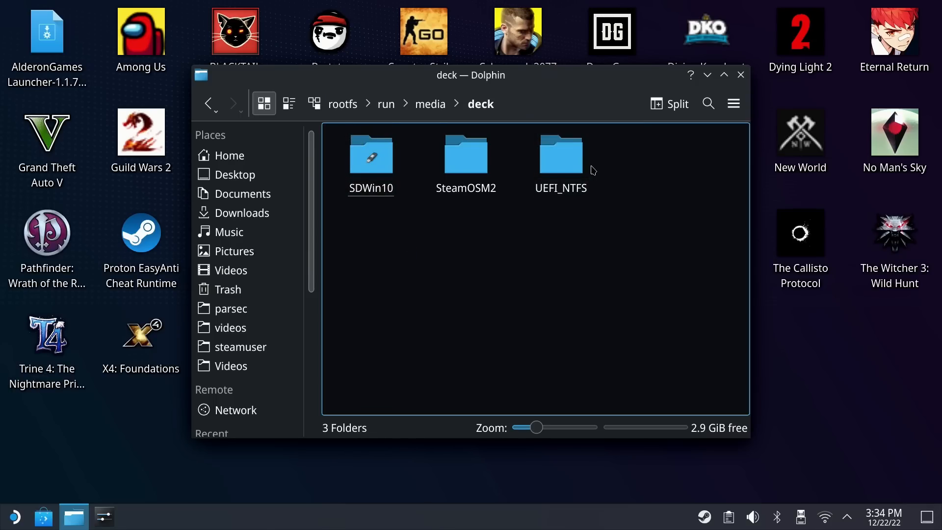
pyautogui.click(560, 155)
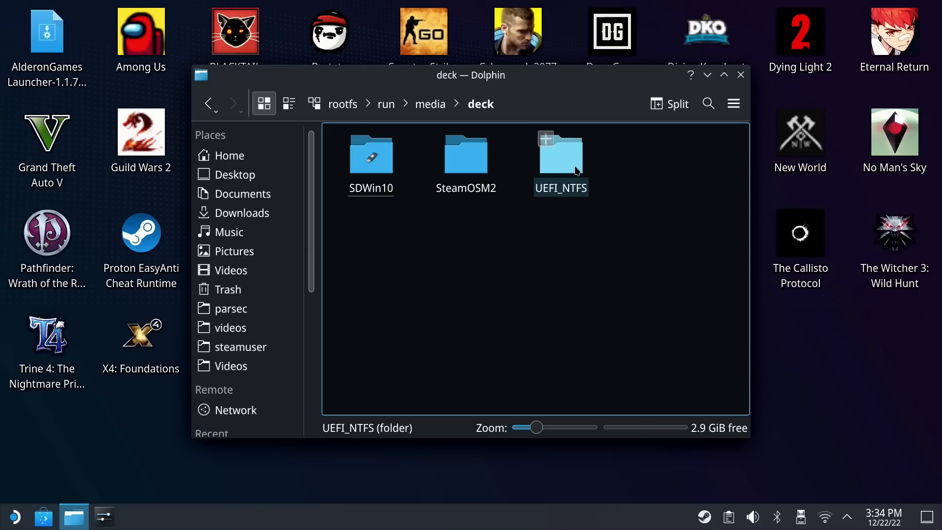
pyautogui.doubleClick(560, 154)
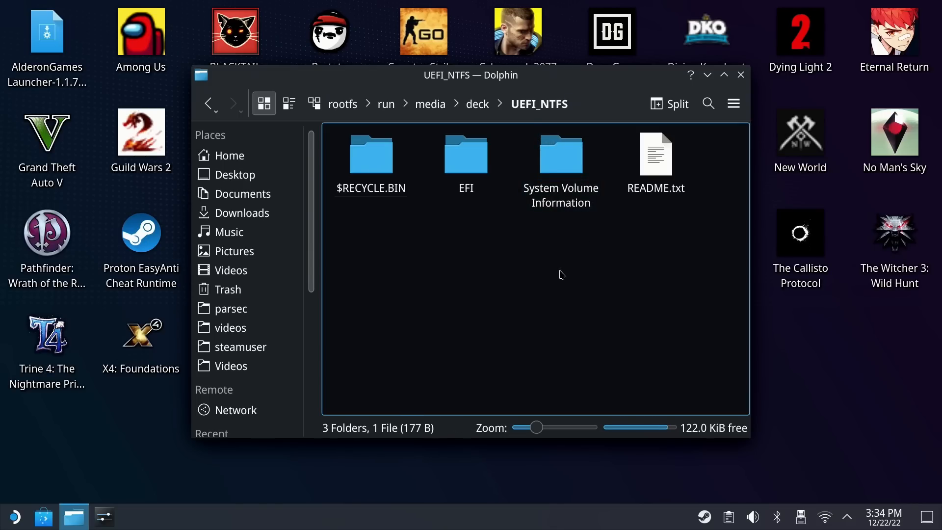
pyautogui.doubleClick(466, 153)
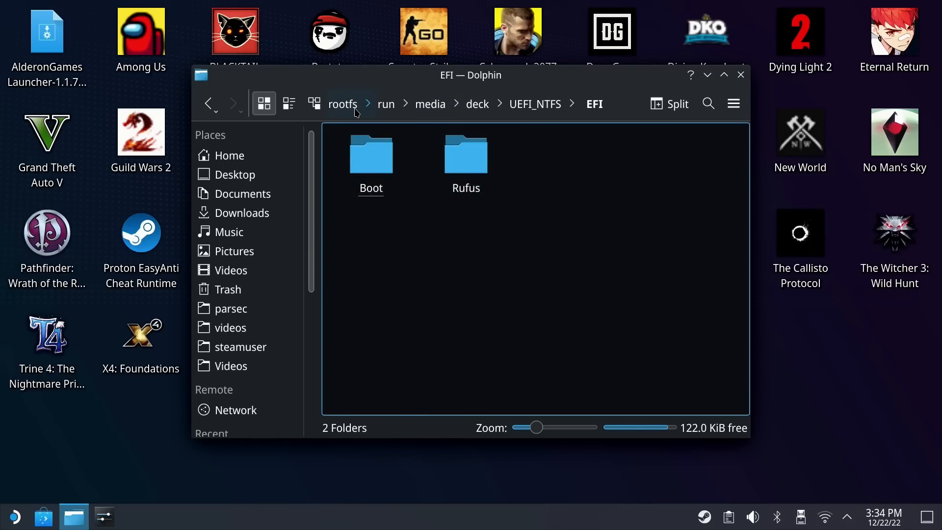
# - Jump to rootfs, then browse run, media and deck back into UEFI_NTFS
pyautogui.click(342, 103)
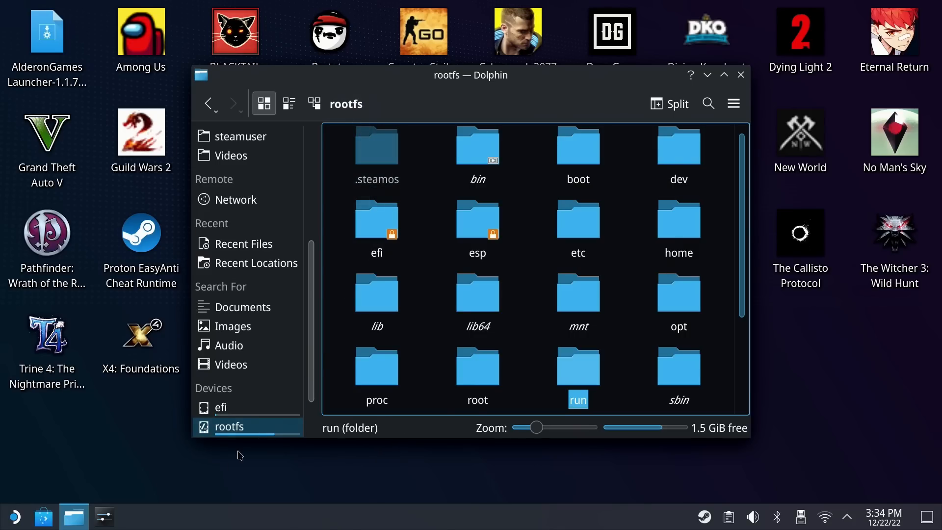
pyautogui.doubleClick(577, 366)
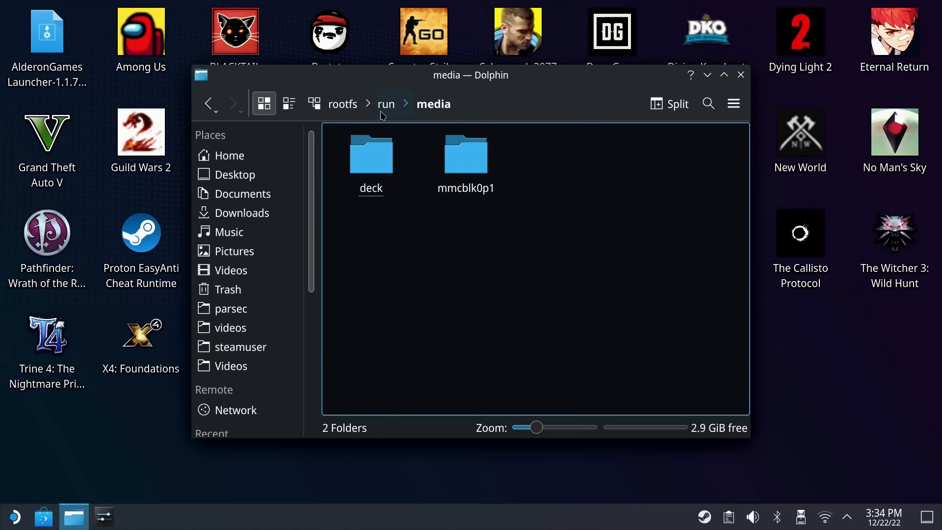
pyautogui.click(386, 104)
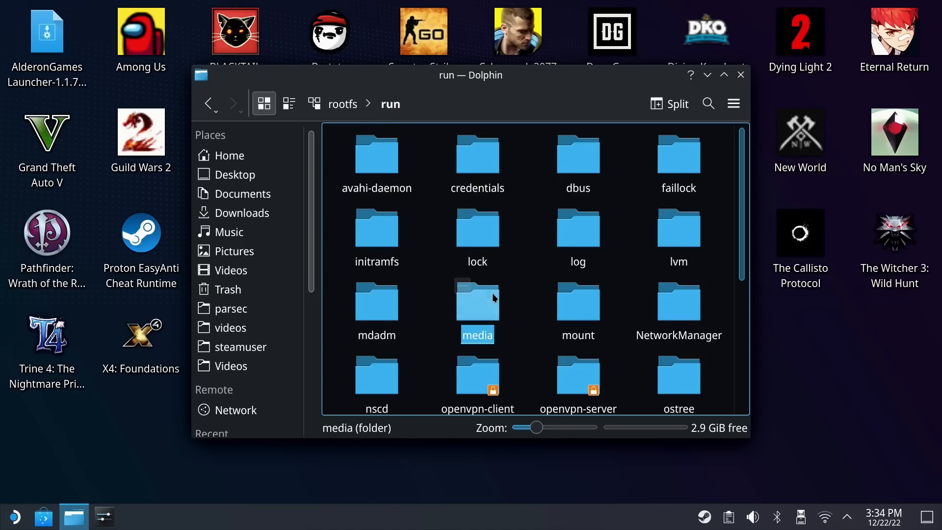
pyautogui.doubleClick(477, 301)
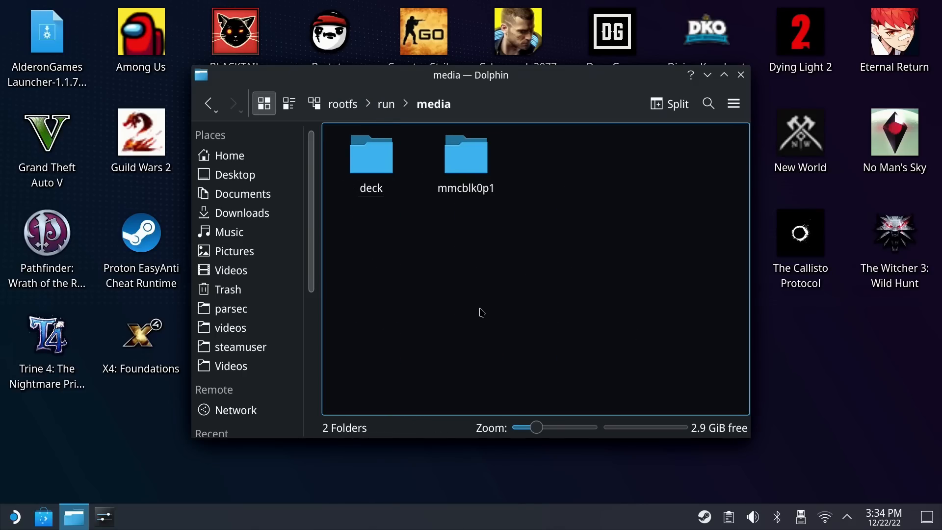
pyautogui.click(370, 153)
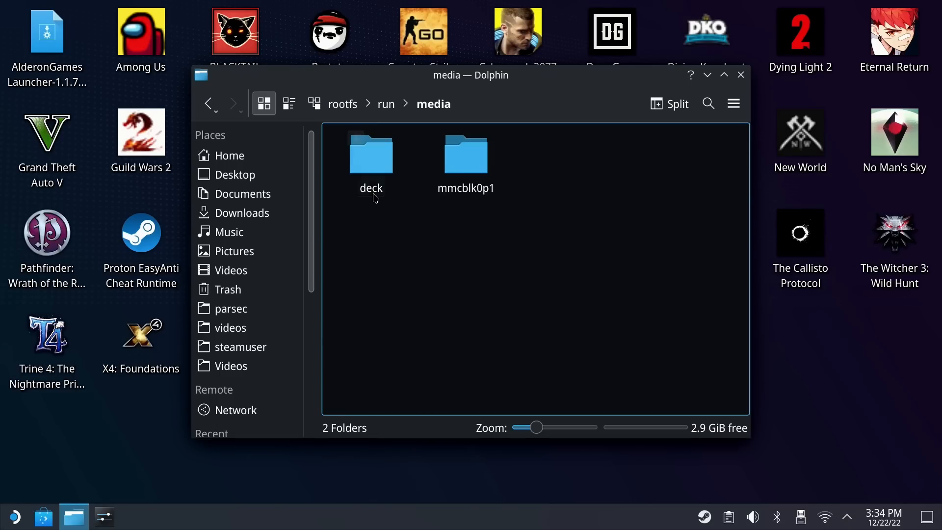
pyautogui.doubleClick(371, 153)
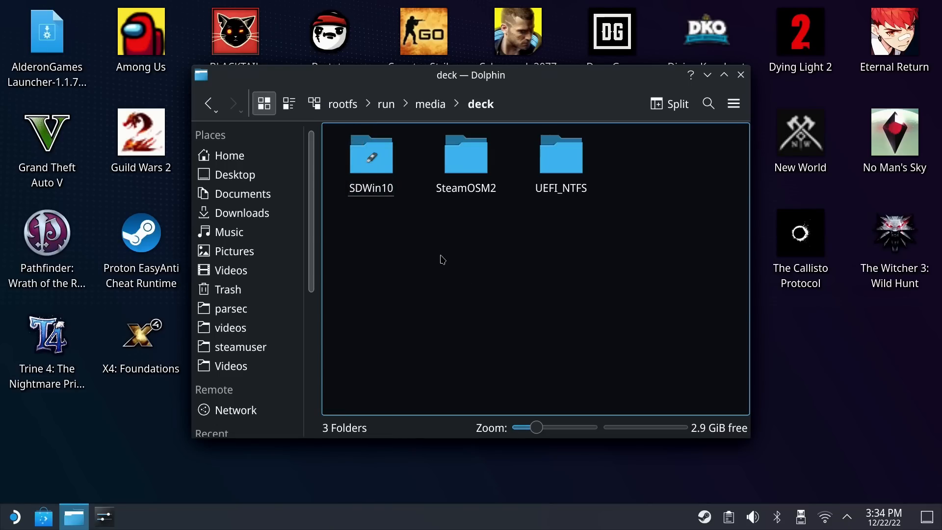
pyautogui.click(560, 155)
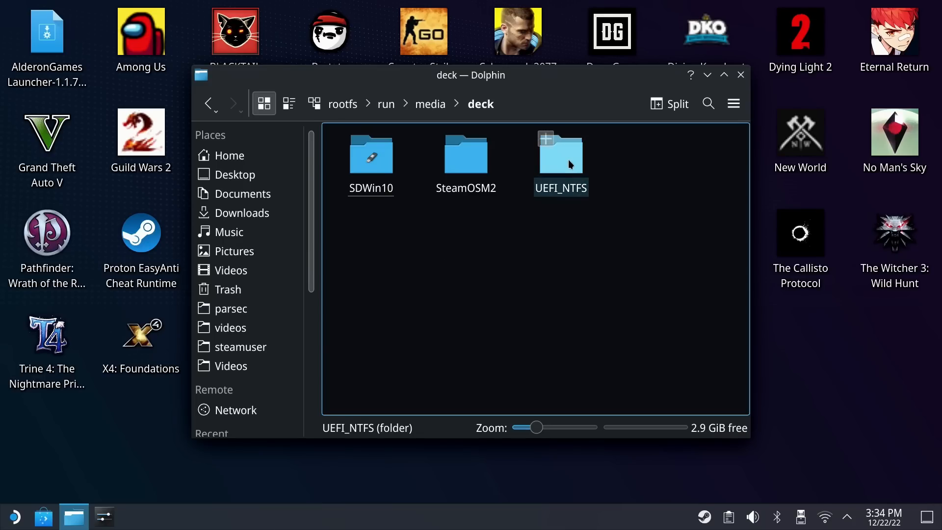
pyautogui.doubleClick(560, 155)
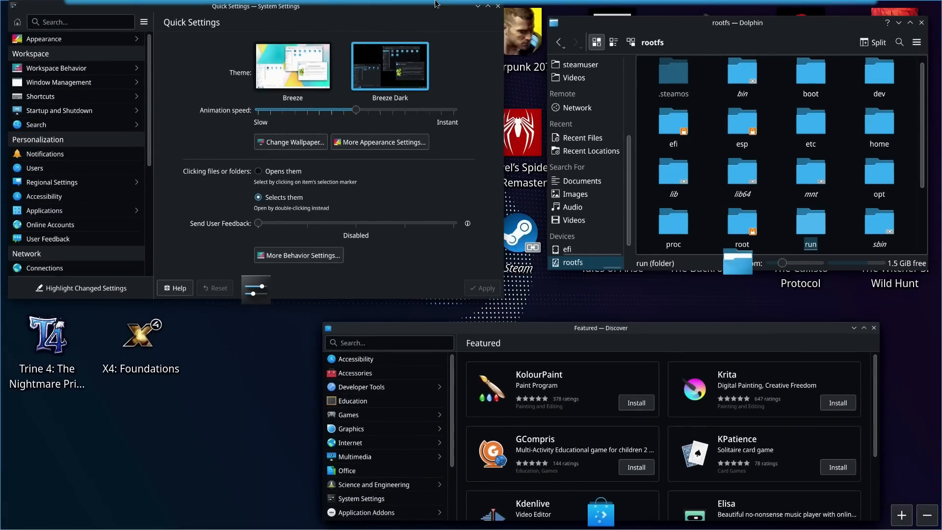
pyautogui.moveTo(537, 191)
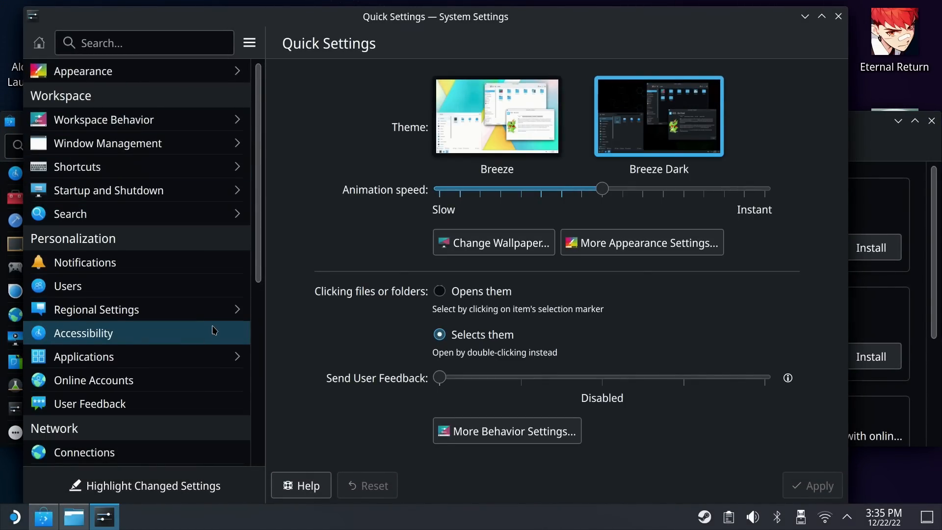
# - Show the Workspace Behavior General Behavior page in System Settings
pyautogui.click(103, 119)
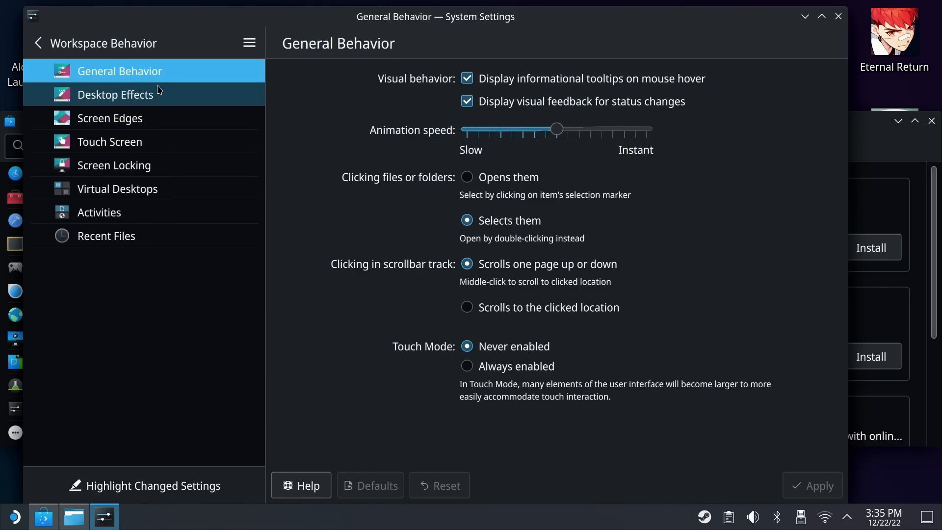
# - Go from Screen Edges to the Touch Screen swipe-action settings
pyautogui.click(110, 117)
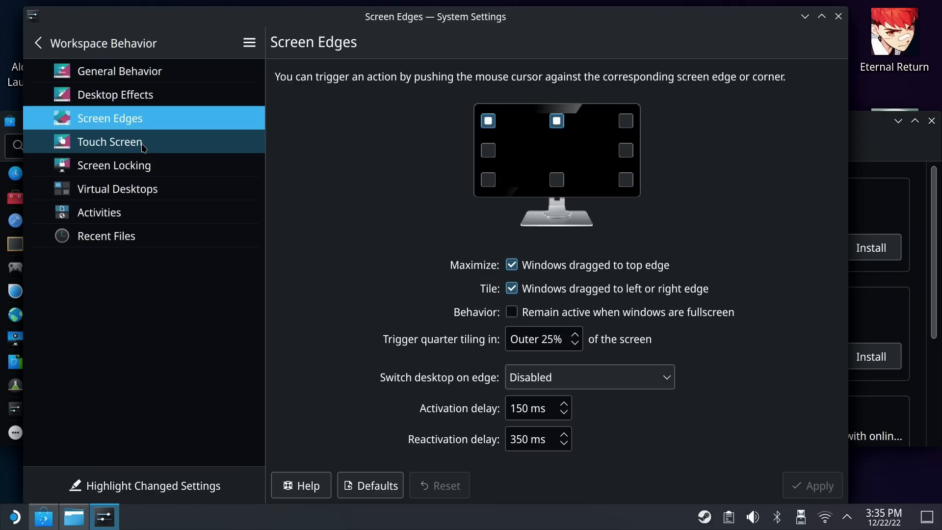
pyautogui.click(109, 142)
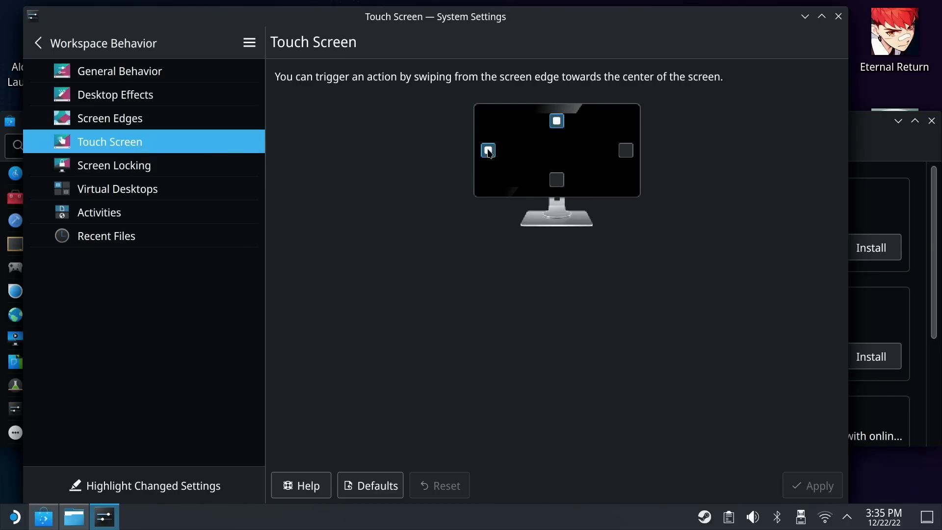
pyautogui.click(487, 150)
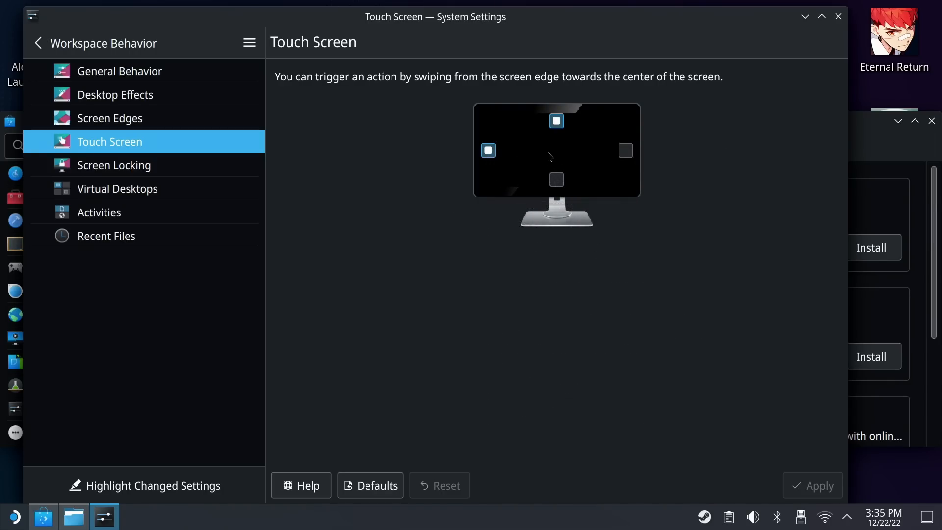
# - Check top-edge swipe actions, return to Screen Edges, and search KRunner for 'proto'
pyautogui.click(556, 120)
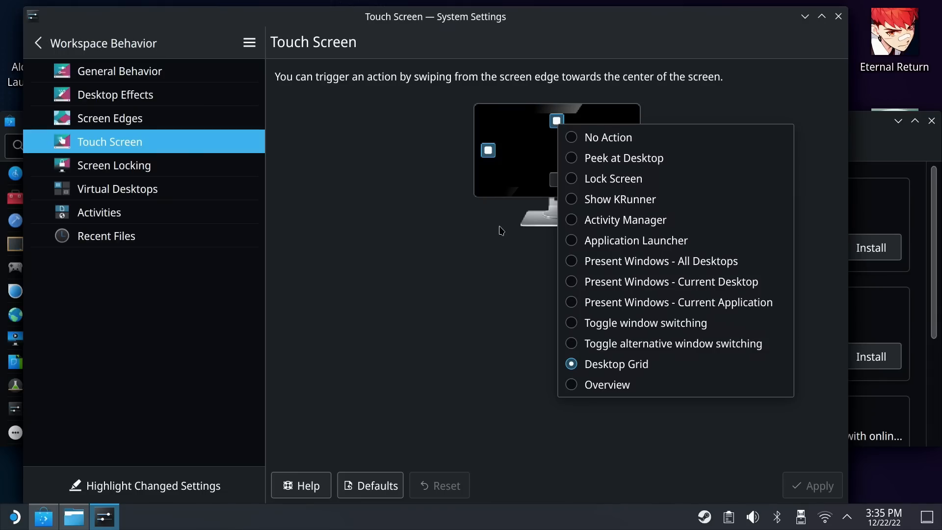
pyautogui.moveTo(610, 363)
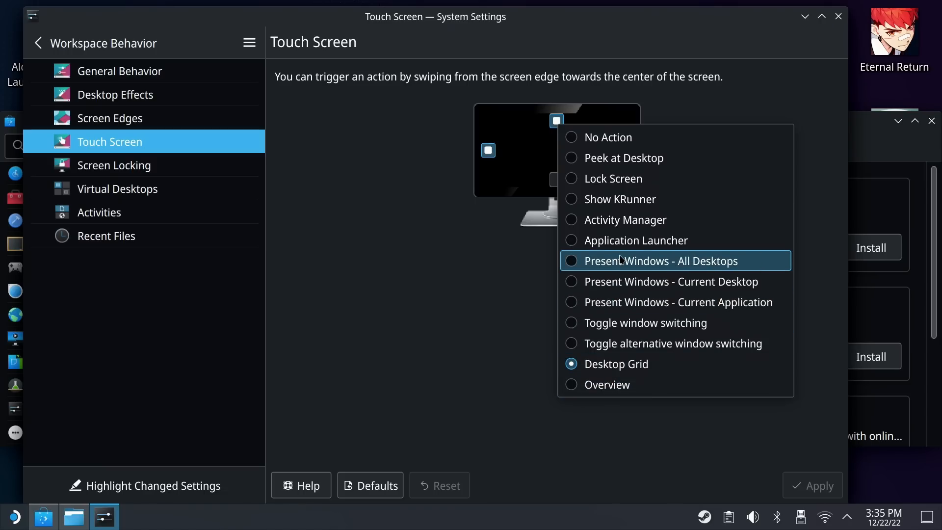
pyautogui.moveTo(635, 240)
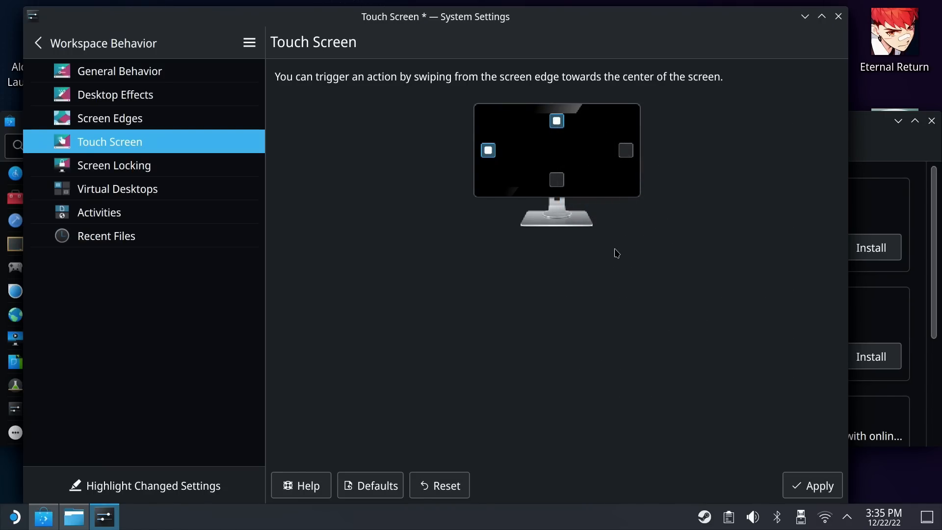
pyautogui.click(109, 118)
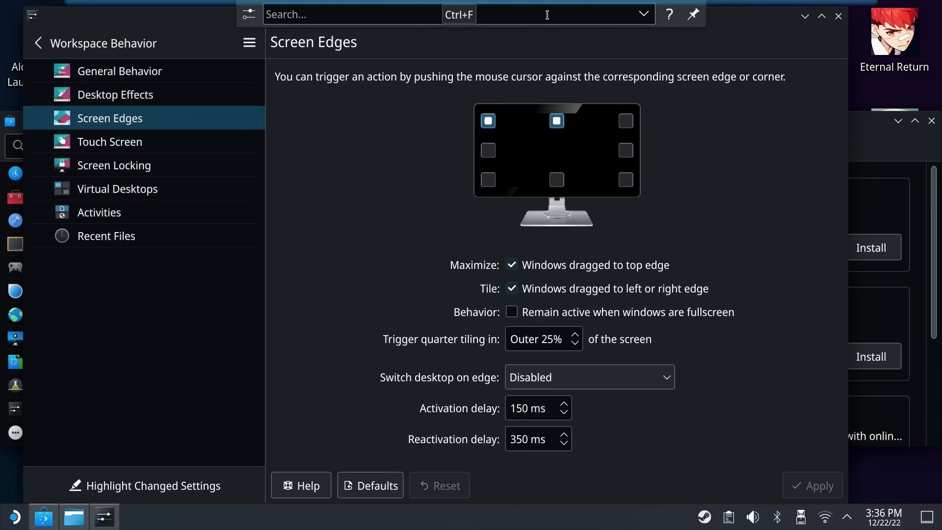
pyautogui.write('proto')
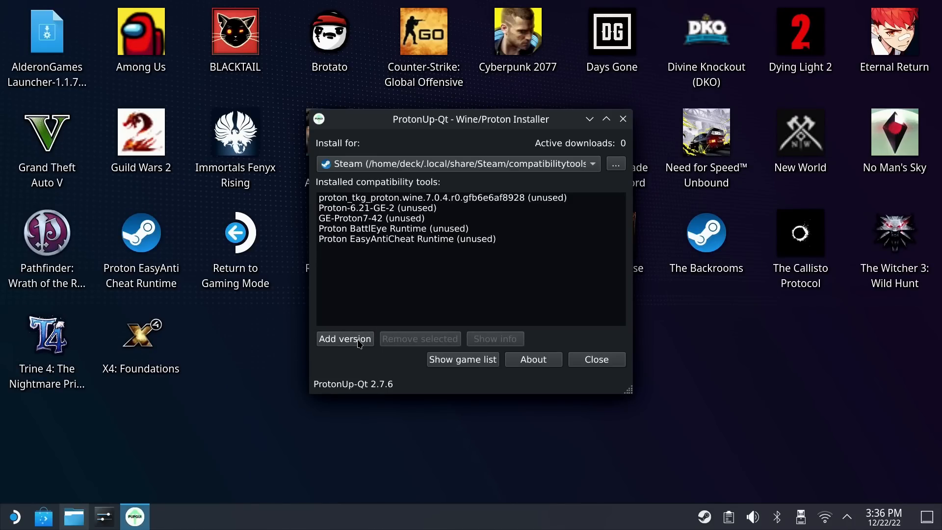
# - Start adding another compatibility tool version in ProtonUp-Qt
pyautogui.click(345, 338)
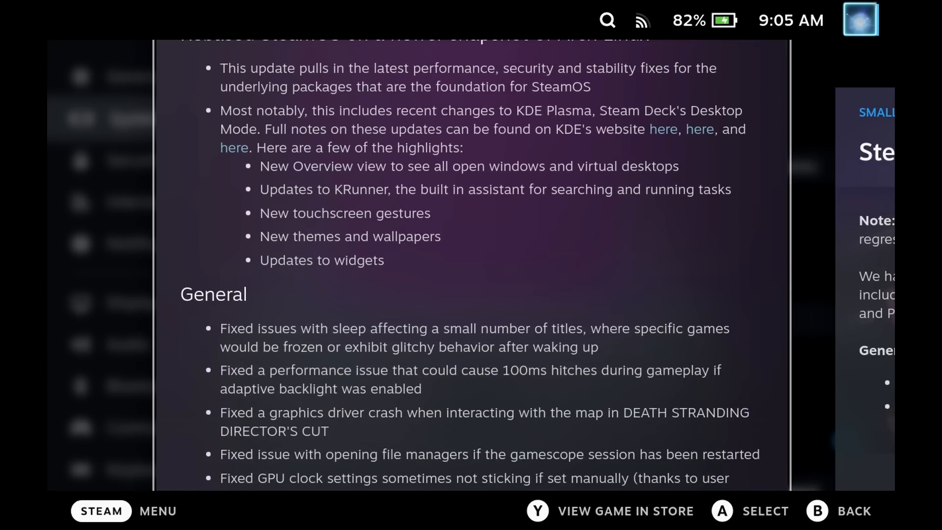
# - Scroll the SteamOS 3.4 notes from KDE Plasma highlights to performance profiles
pyautogui.scroll(-3)
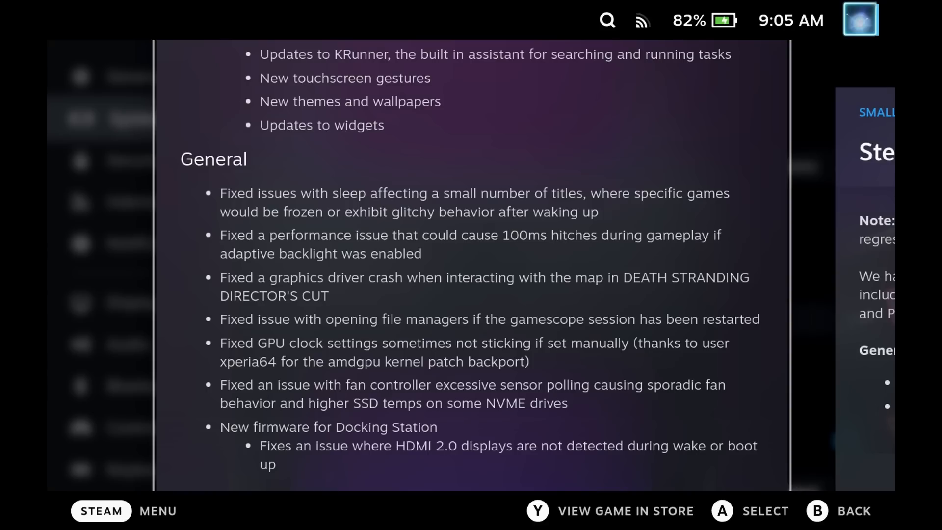
pyautogui.scroll(-3)
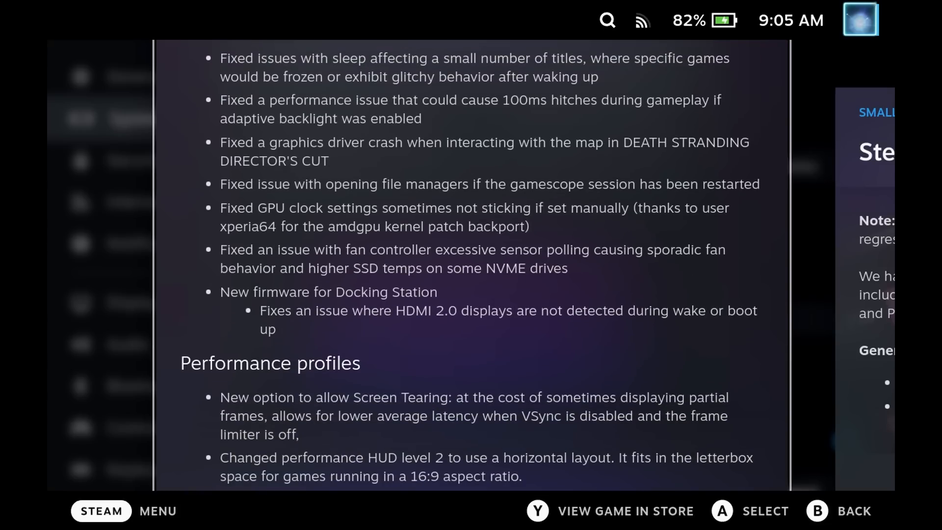
pyautogui.scroll(-3)
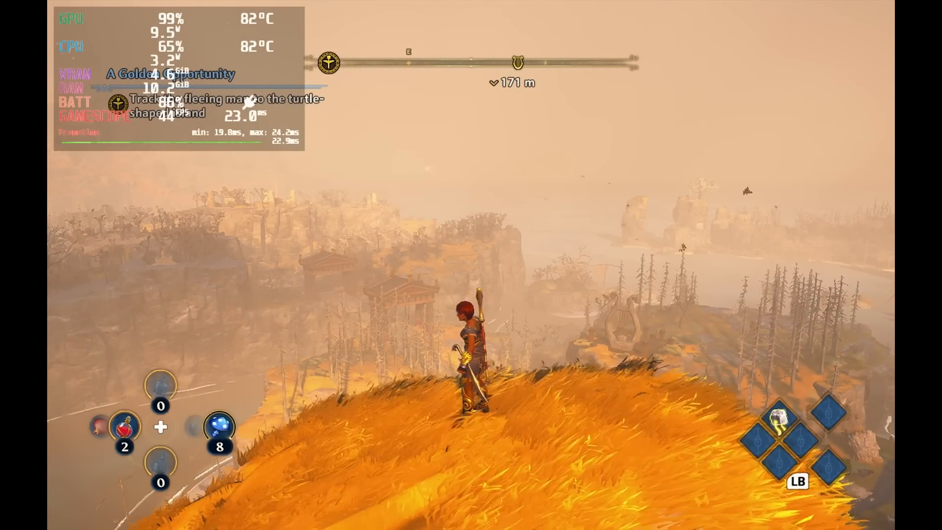
# - Press Escape while the game runs with the detailed performance overlay
pyautogui.press('Escape')
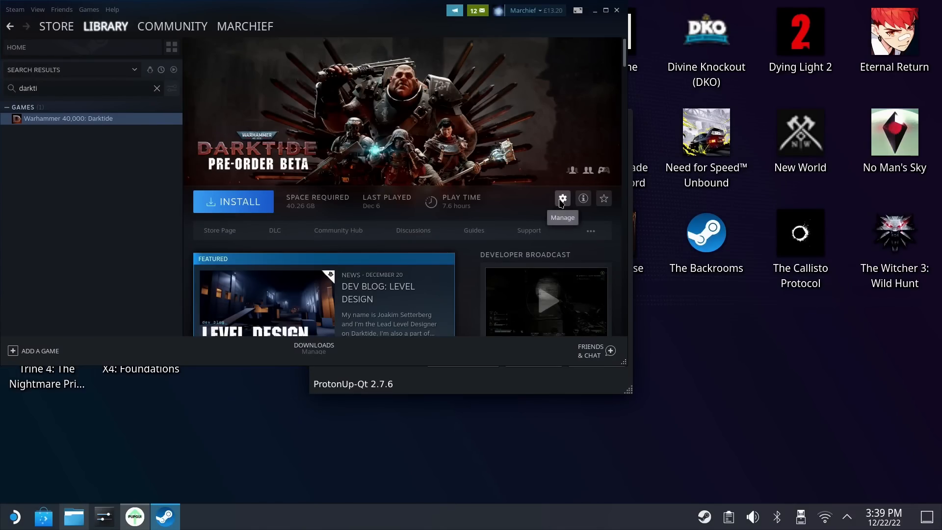
# - Pick 'Create new Steam library on drive' as Darktide's install location, then cancel
pyautogui.click(562, 198)
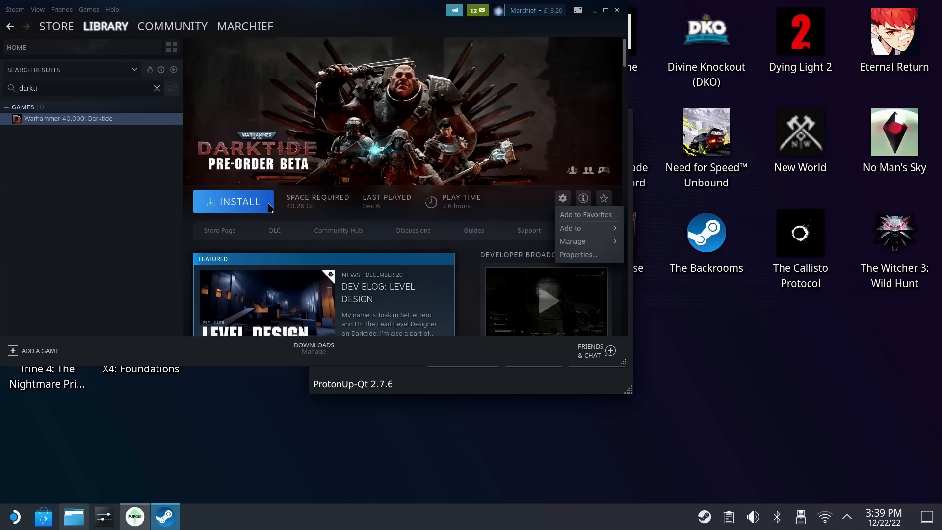
pyautogui.click(234, 201)
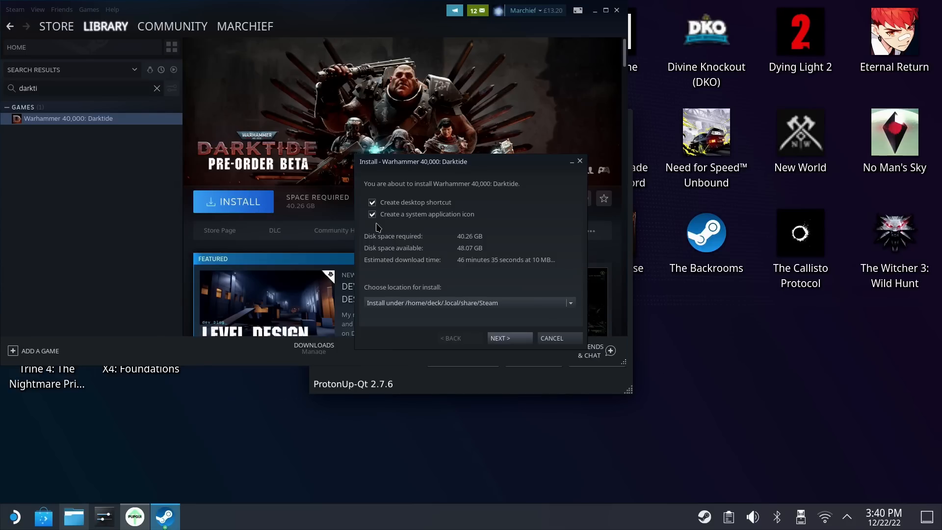
pyautogui.moveTo(582, 319)
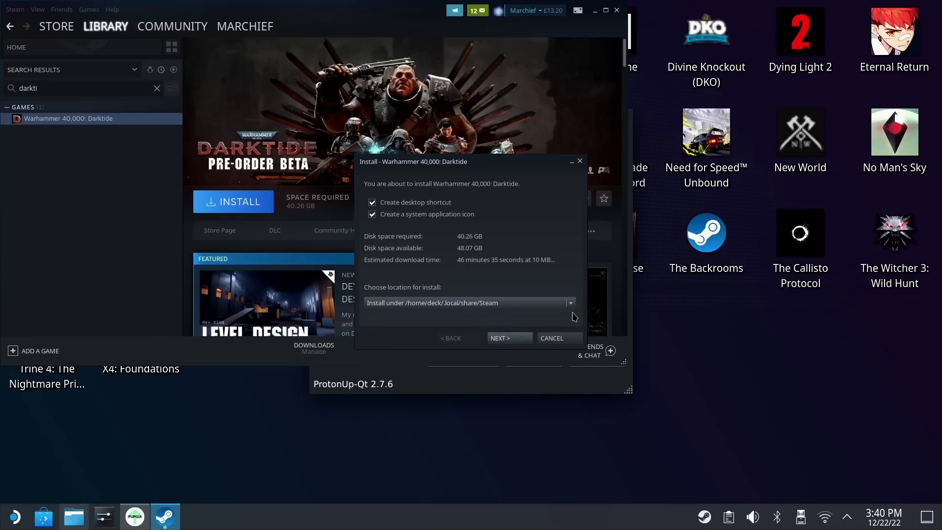
pyautogui.click(570, 302)
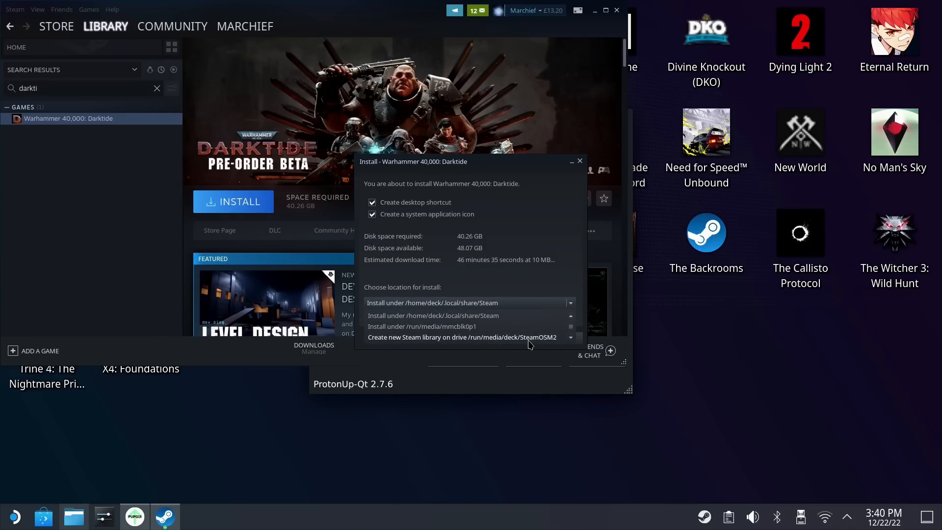
pyautogui.click(461, 337)
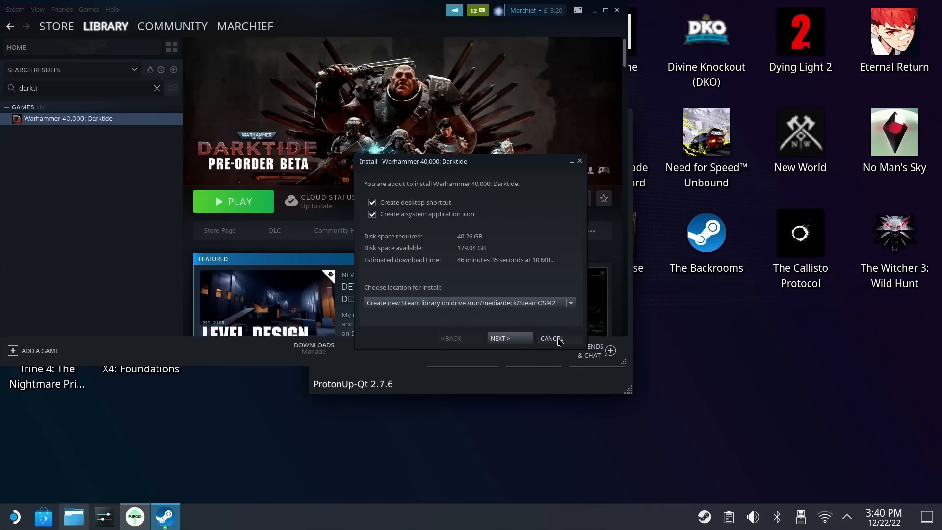
pyautogui.click(550, 337)
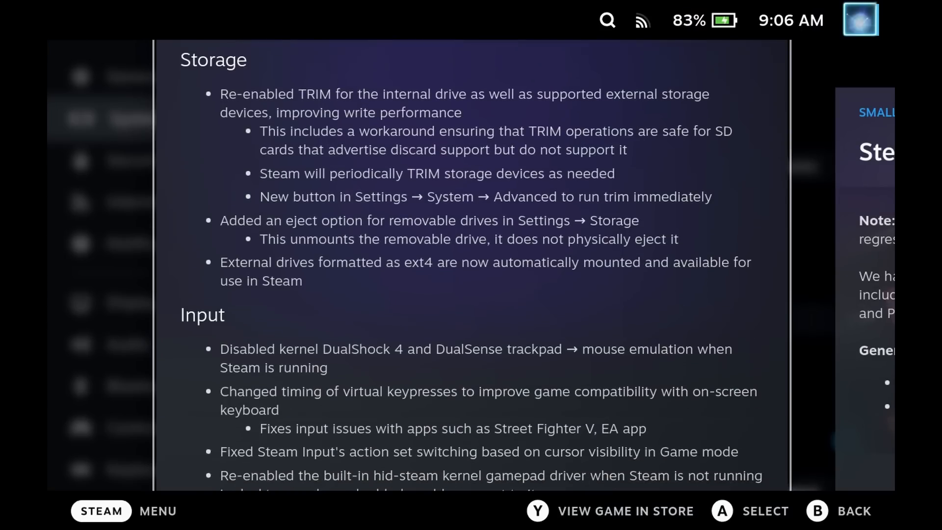
# - Scroll the update notes down to the Storage and Input sections
pyautogui.scroll(-3)
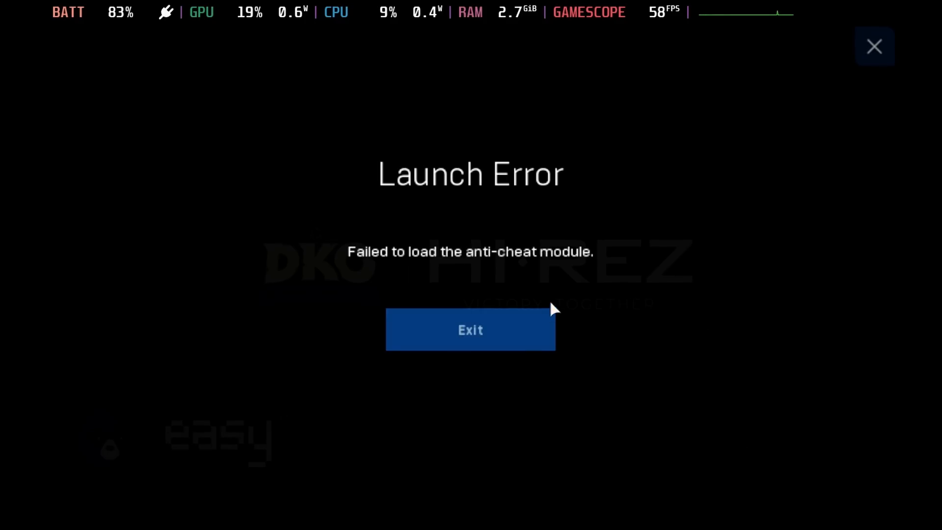
# - Exit the Divine Knockout launch error about the missing anti-cheat module
pyautogui.click(470, 330)
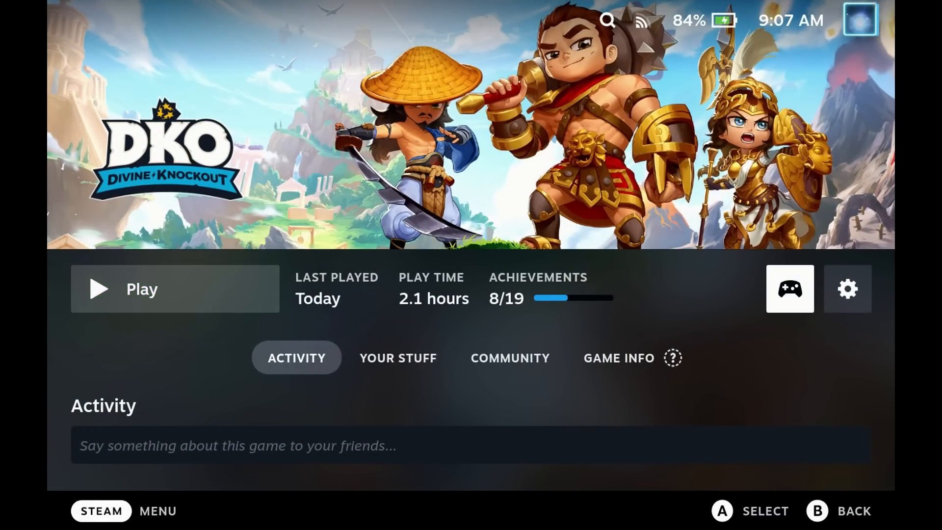
# - Go back from Divine Knockout and open Marvel's Midnight Suns from Recent Games
pyautogui.press('Escape')
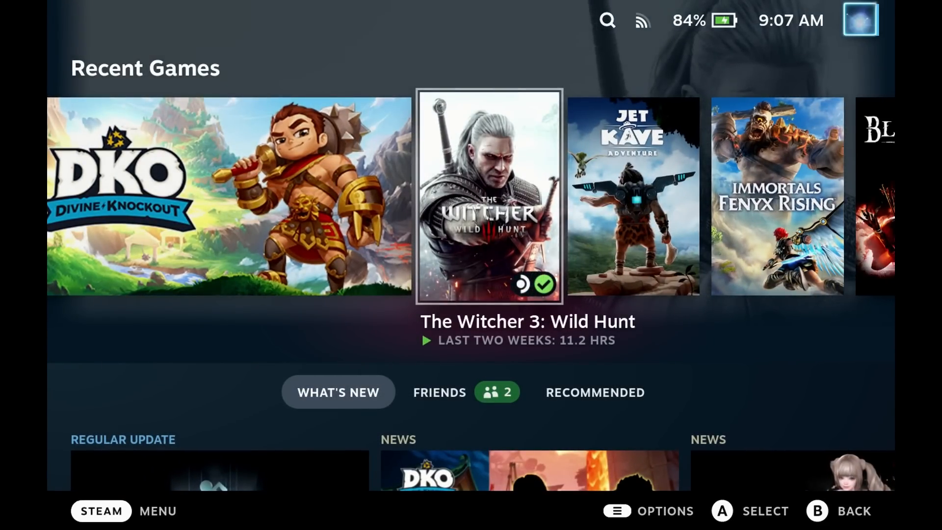
pyautogui.click(101, 510)
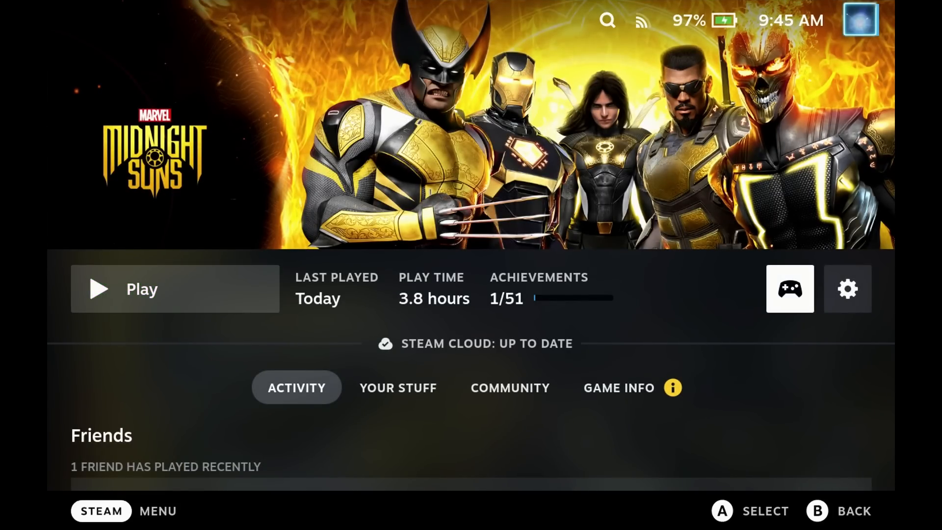
pyautogui.moveTo(175, 289)
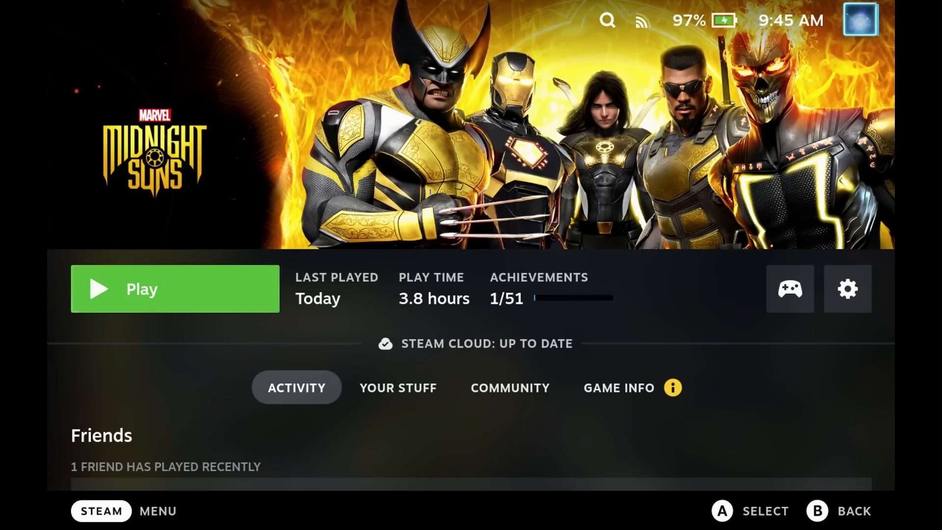
# - Play Marvel's Midnight Suns until its main menu appears with the performance overlay
pyautogui.click(174, 288)
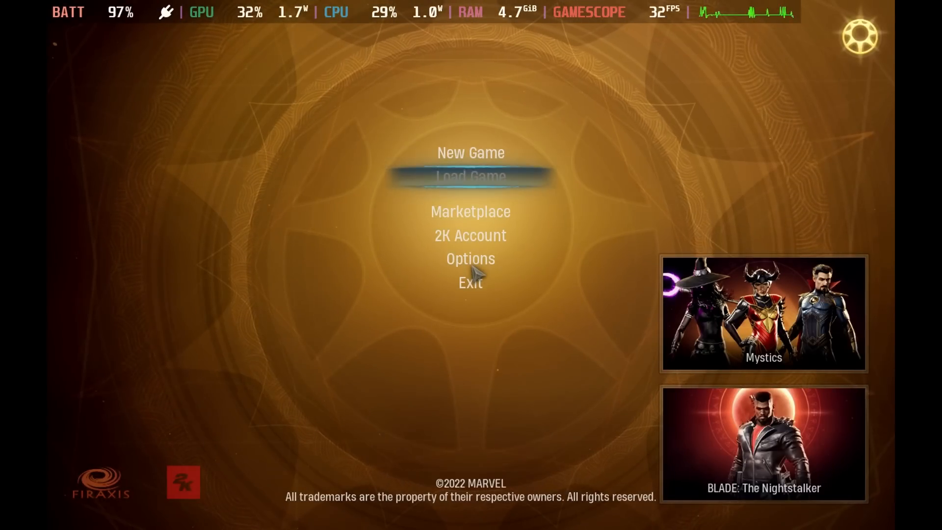
# - Choose New Game and launch the campaign on Normal with the tutorial mission on
pyautogui.click(471, 152)
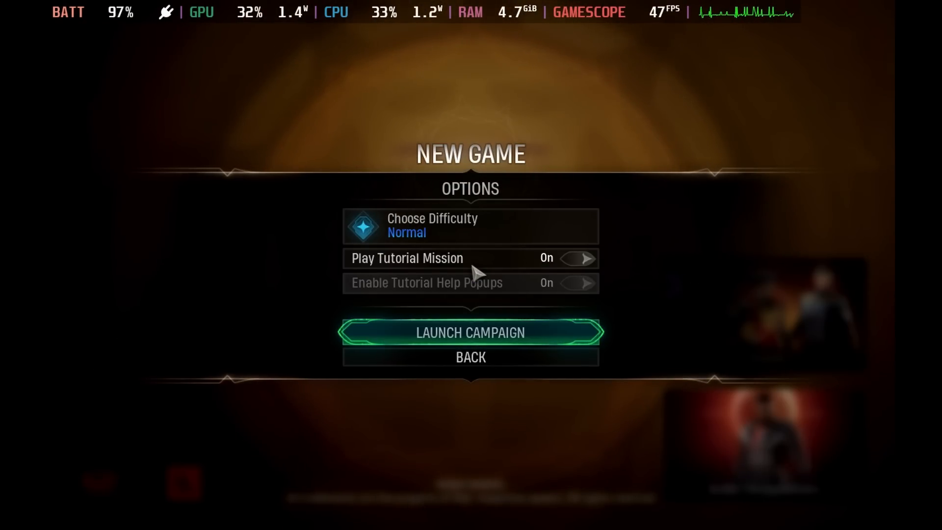
pyautogui.click(471, 332)
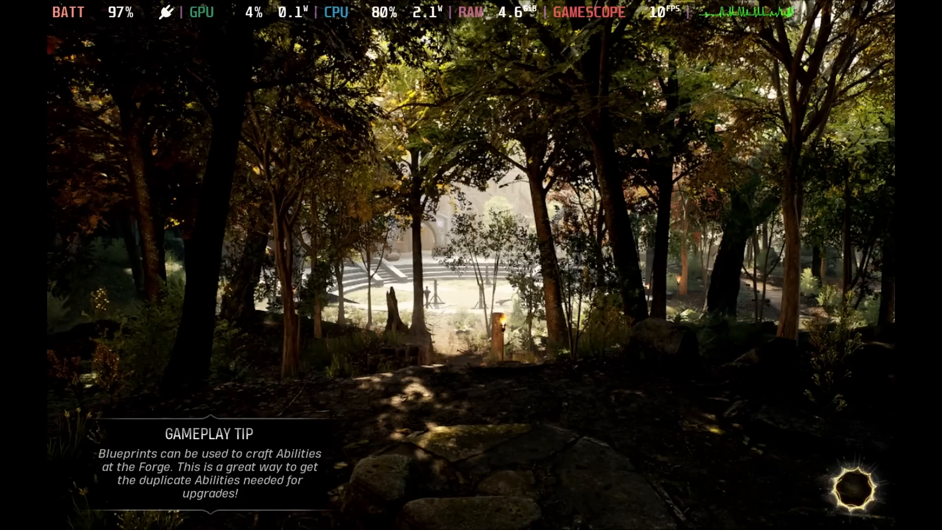